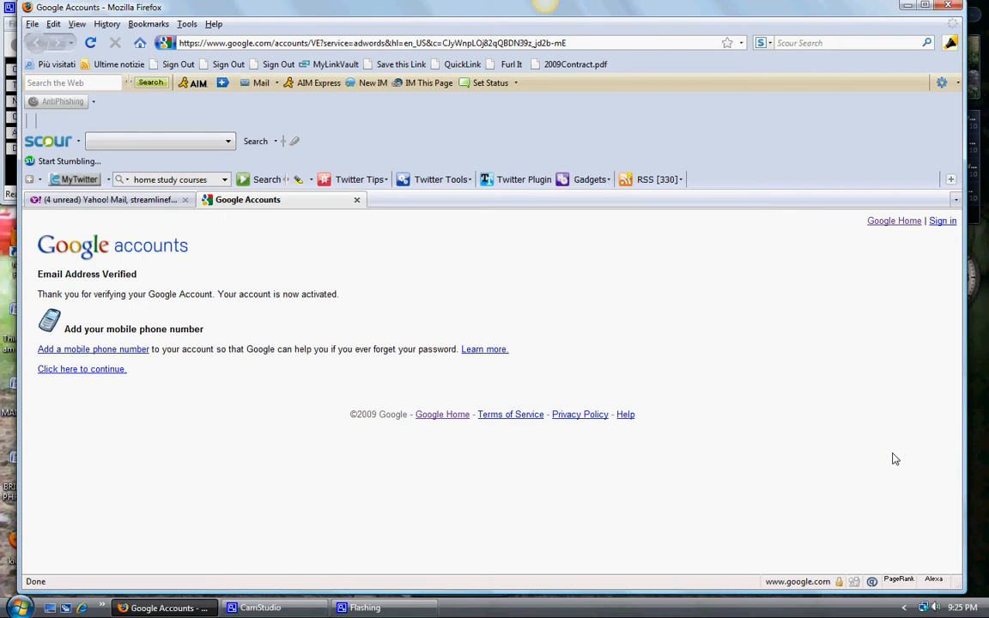
pyautogui.moveTo(385, 36)
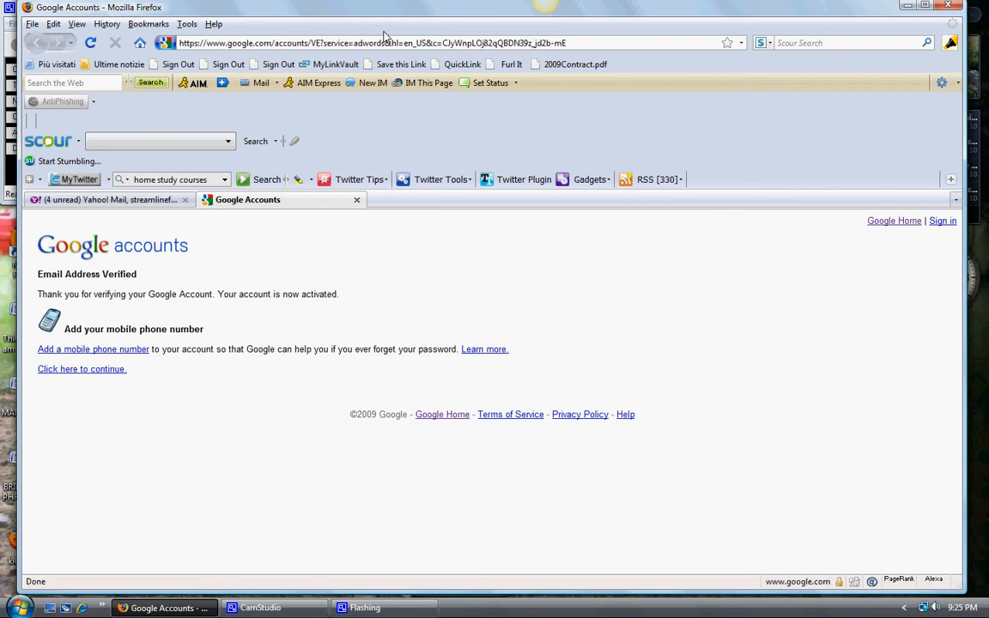
pyautogui.moveTo(163, 260)
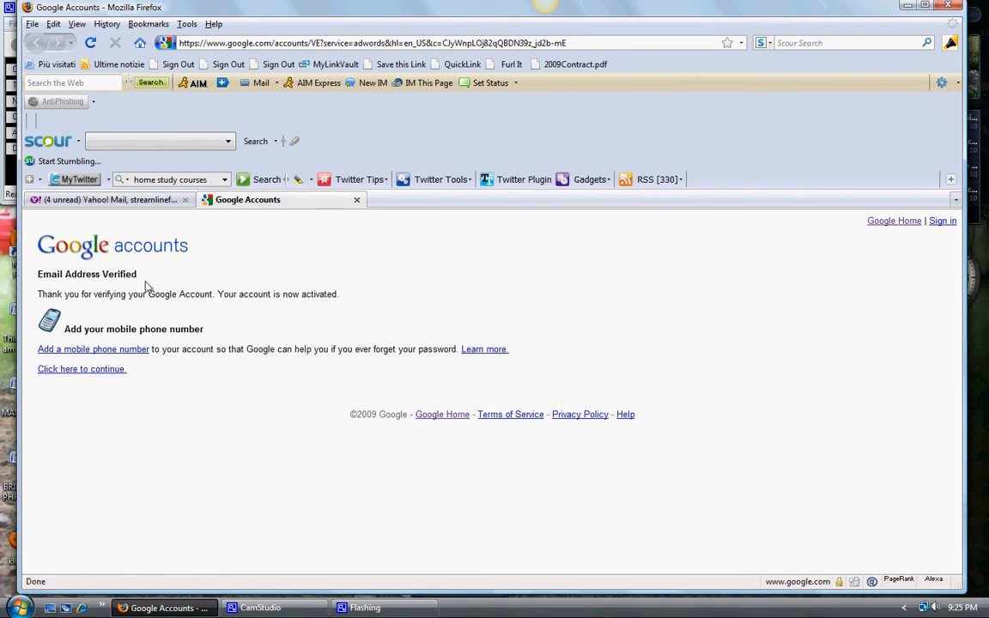
pyautogui.moveTo(81, 369)
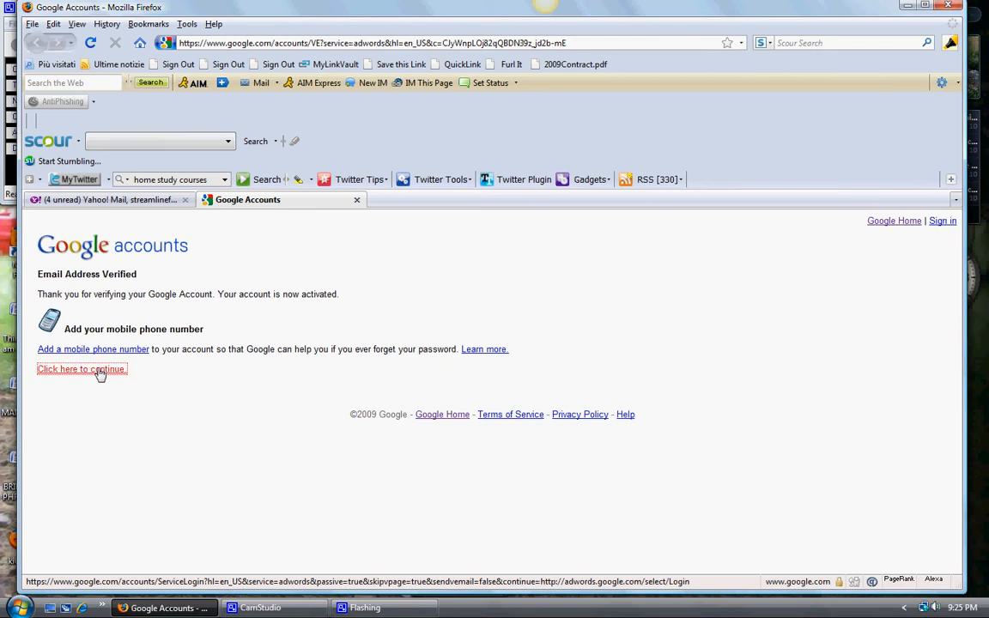
# Step: Continue past account verification to the new advertiser's AdWords home page
pyautogui.click(81, 369)
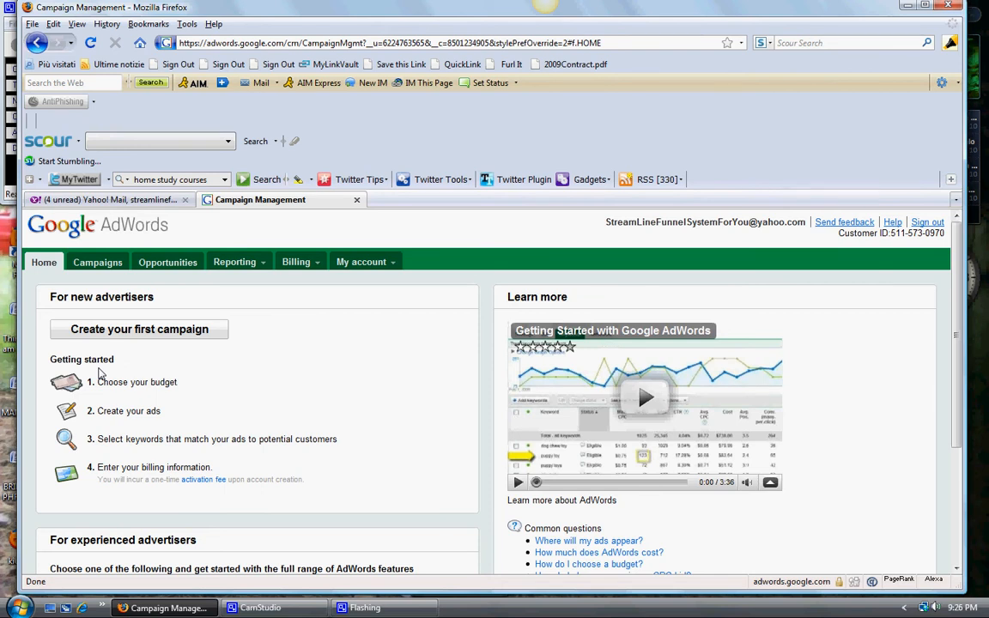
pyautogui.moveTo(139, 329)
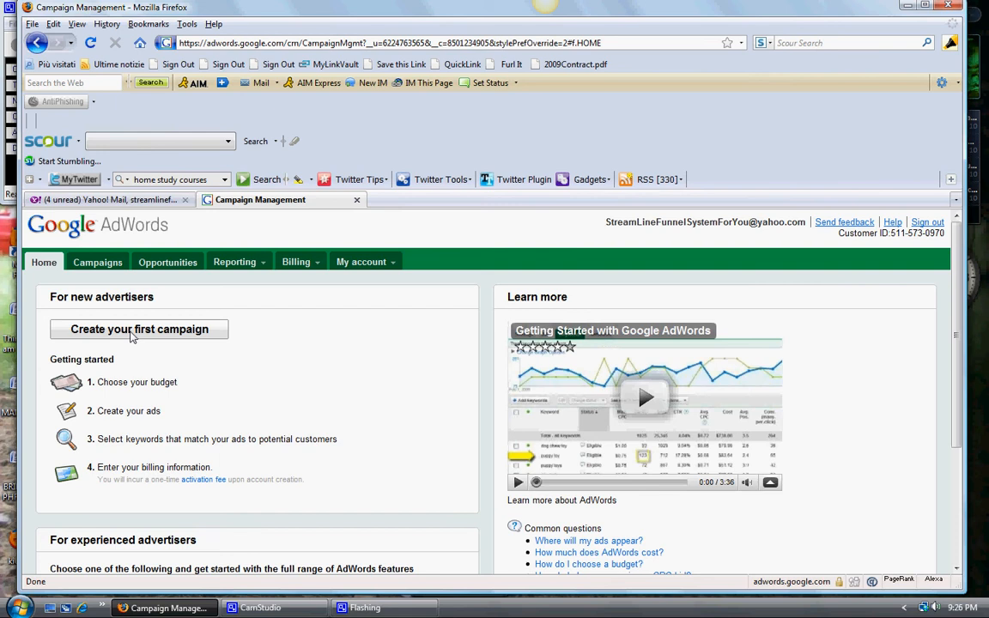
# Step: Start the first campaign via 'Create your first campaign', skipping the business-advice questionnaire
pyautogui.click(139, 329)
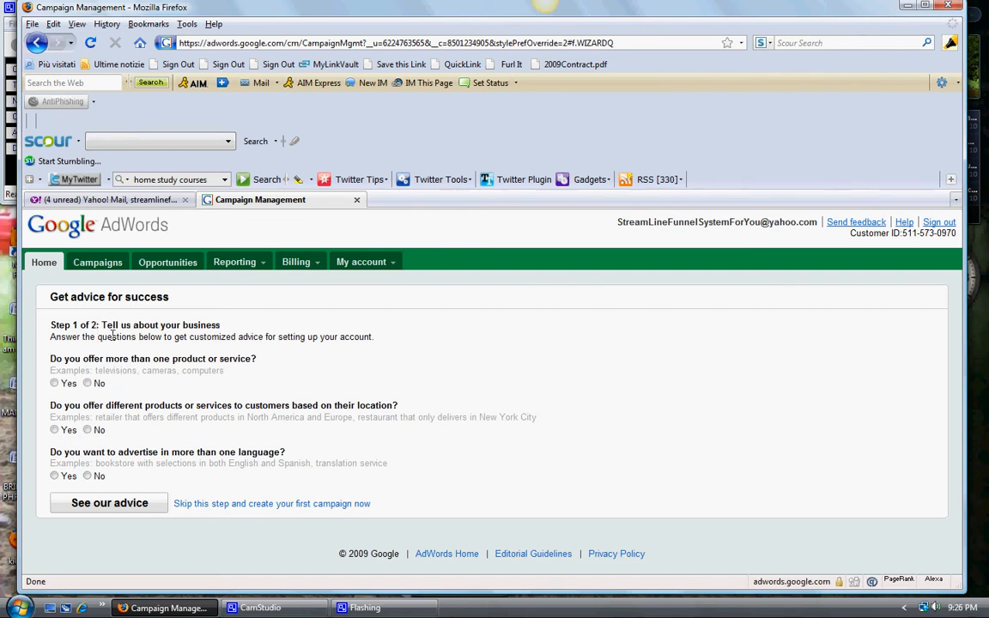
pyautogui.moveTo(197, 365)
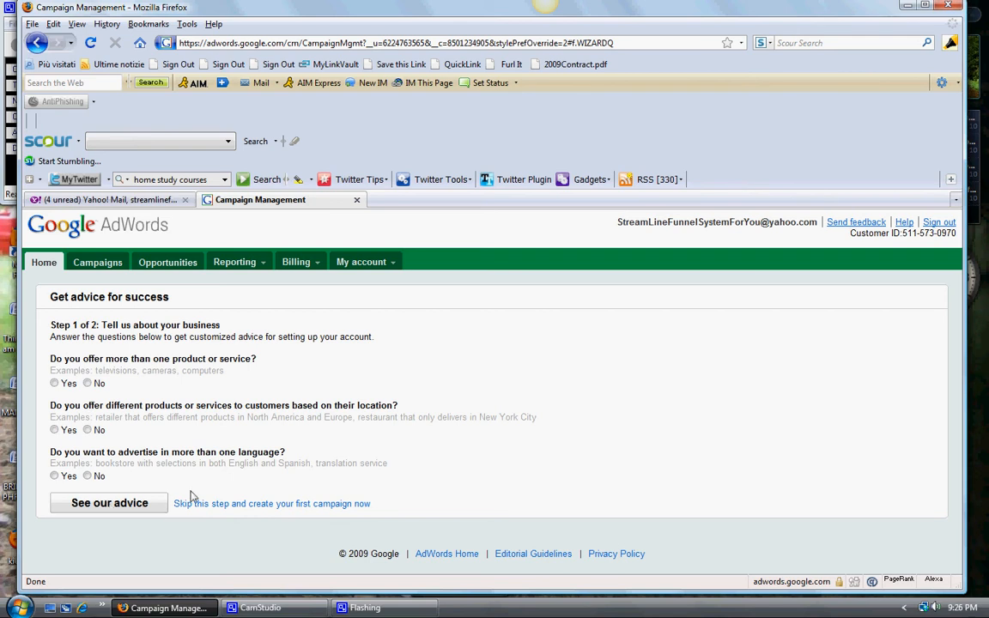
pyautogui.click(271, 503)
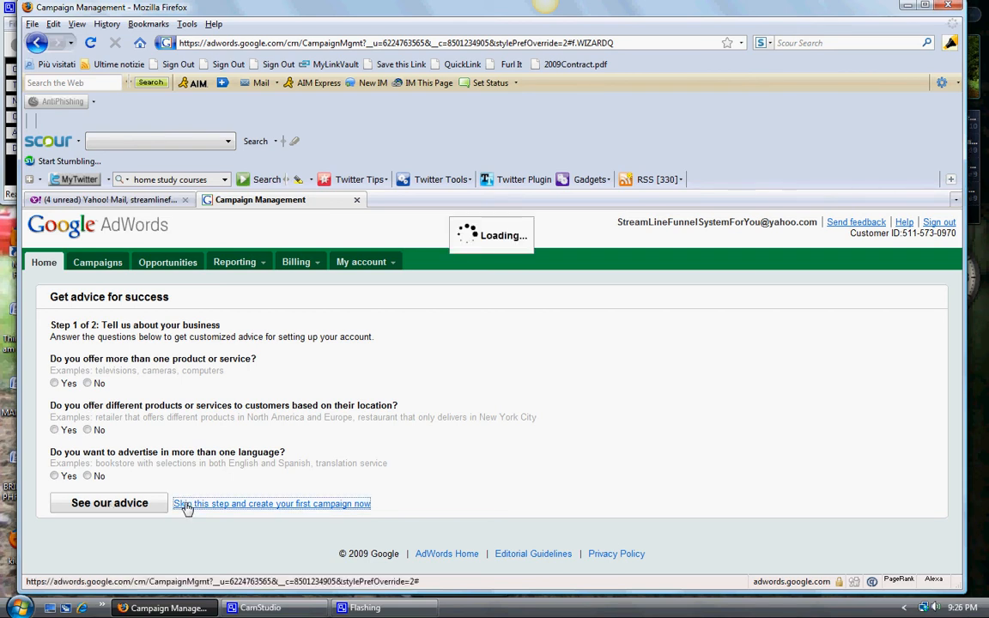
# Step: Replace the default 'Campaign #1' name with 'Network Marketing' on the campaign settings page
pyautogui.click(271, 503)
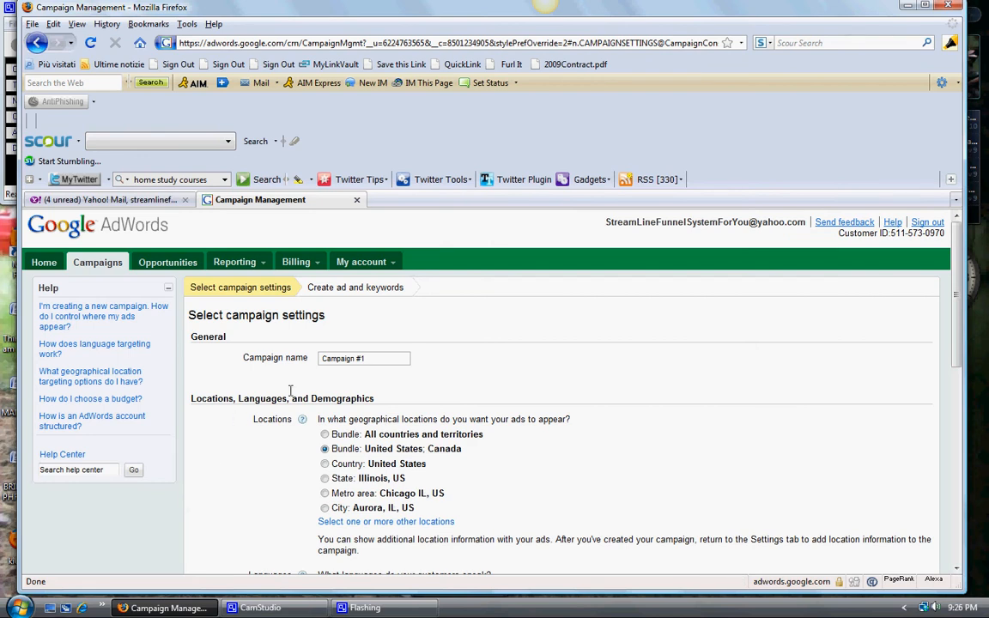
pyautogui.click(365, 358)
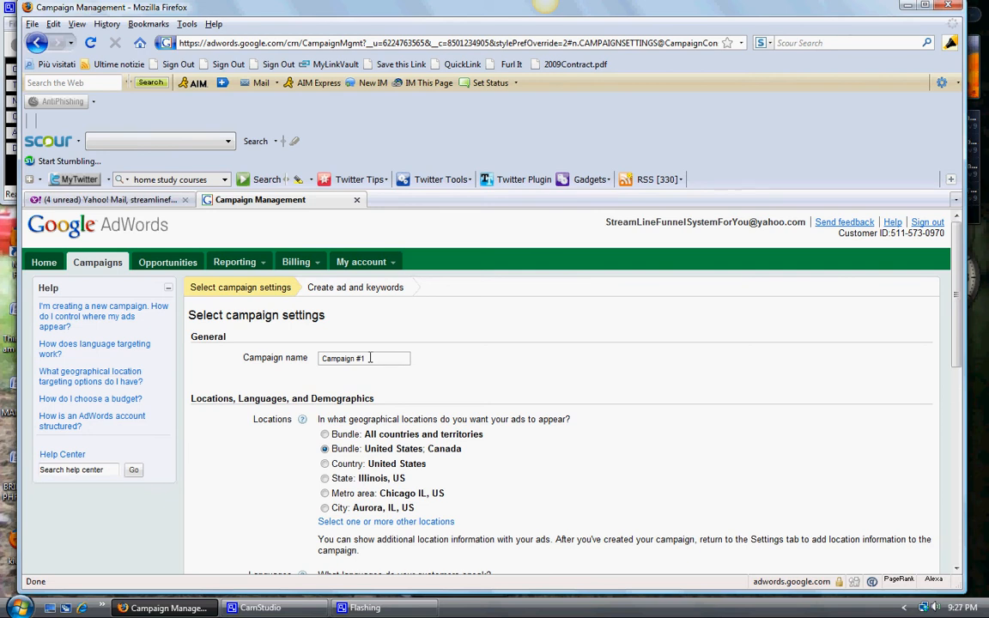
pyautogui.tripleClick(364, 358)
pyautogui.write('Network')
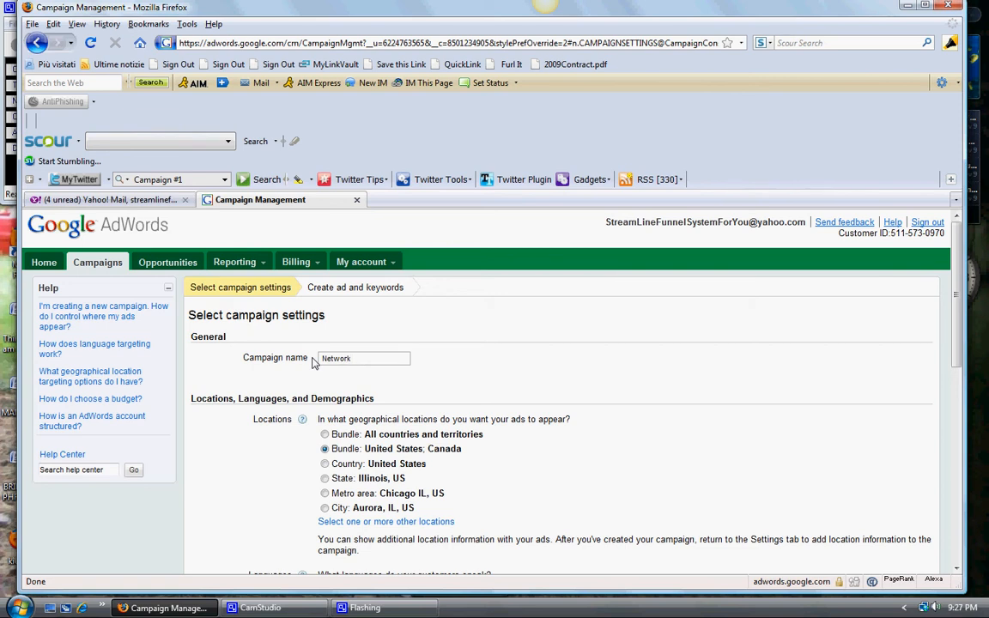
pyautogui.write('Marketing')
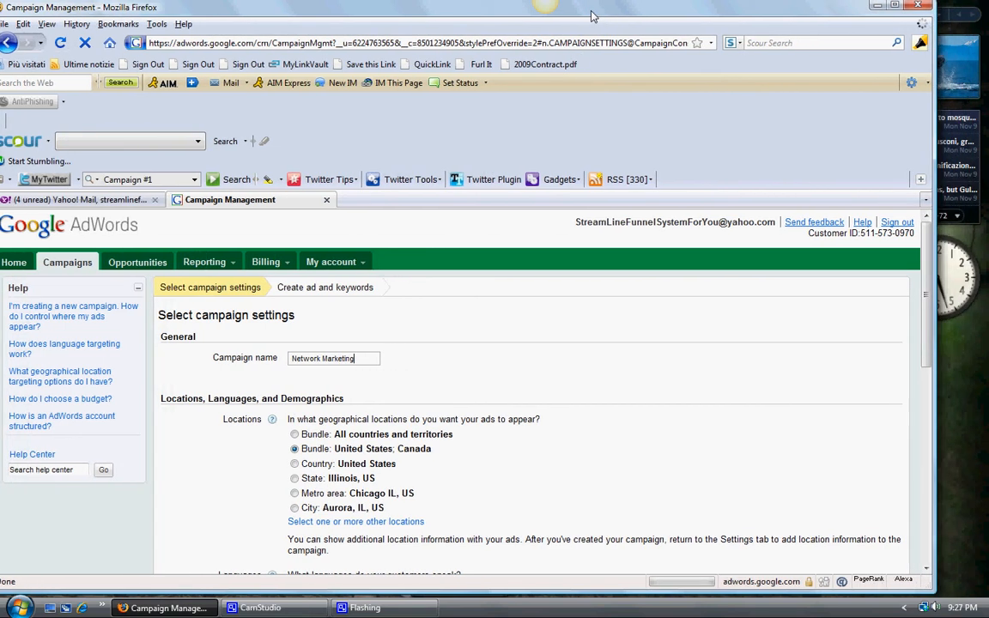
pyautogui.moveTo(506, 502)
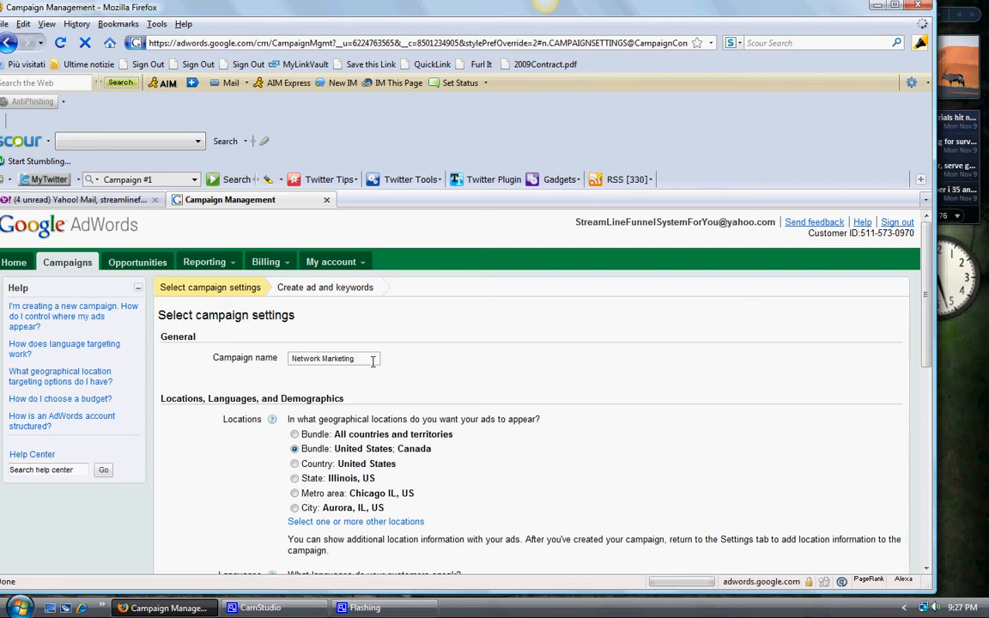
pyautogui.moveTo(591, 413)
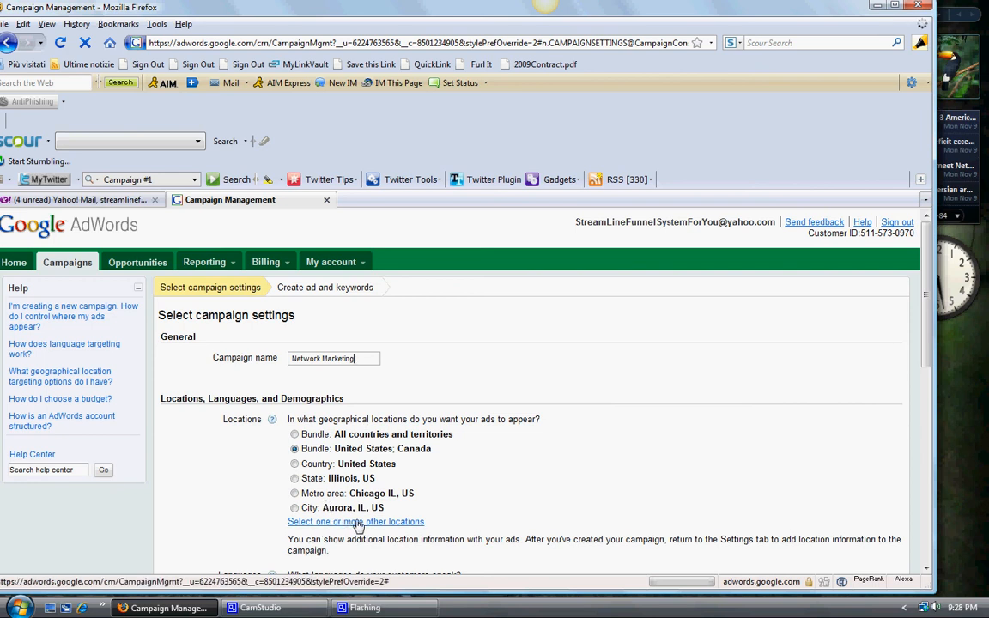
pyautogui.moveTo(486, 501)
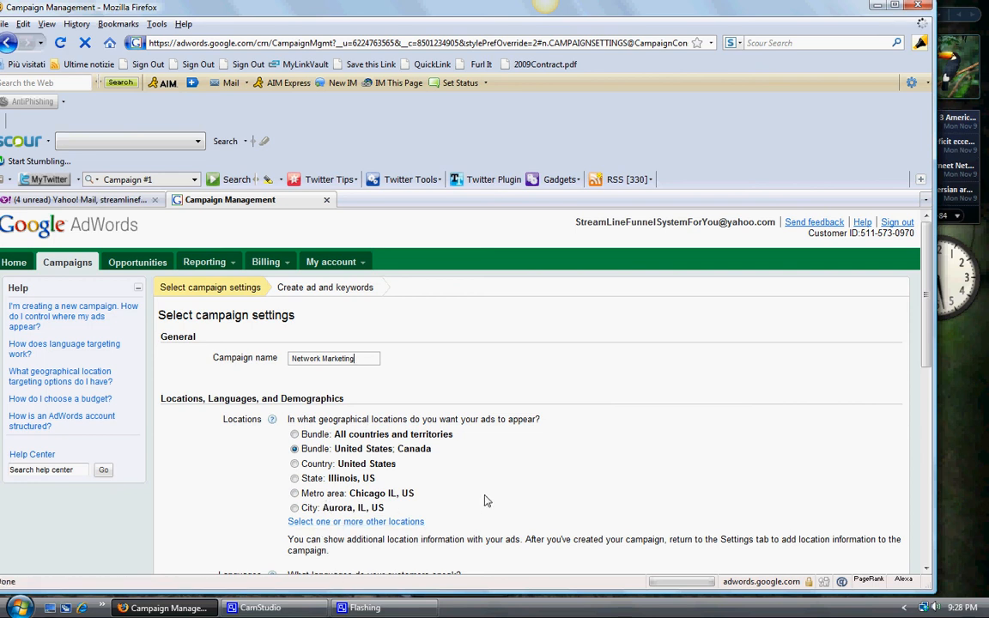
pyautogui.moveTo(343, 464)
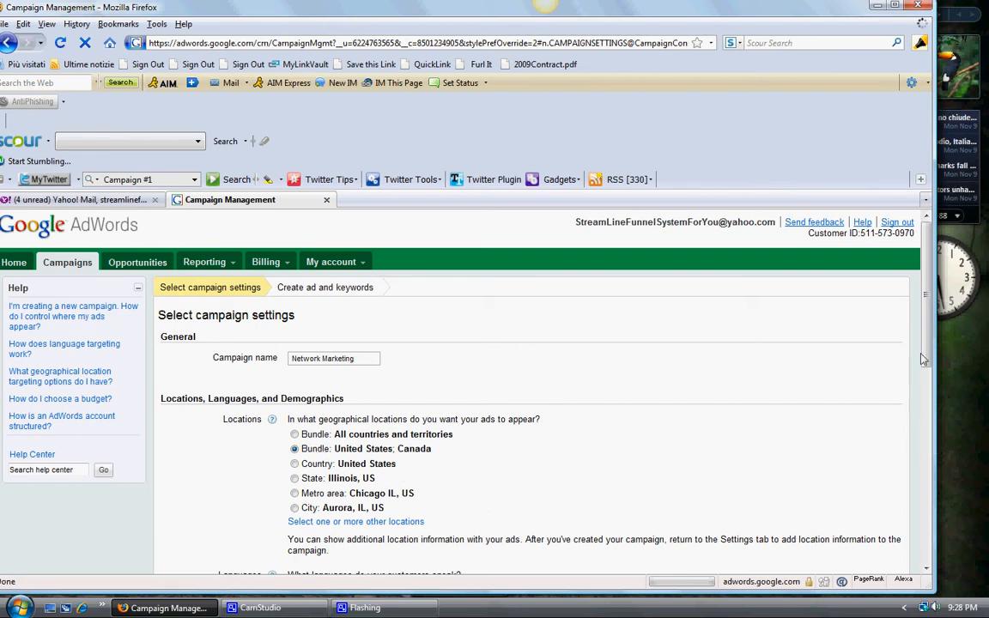
# Step: Scroll the campaign settings page down to the Bidding and budget section
pyautogui.scroll(-3)
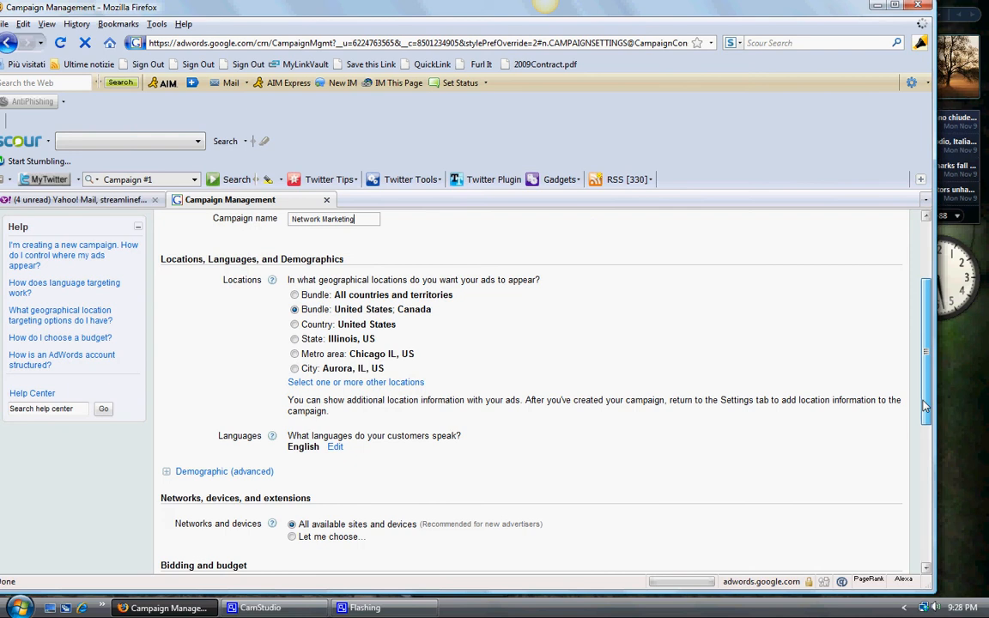
pyautogui.scroll(-3)
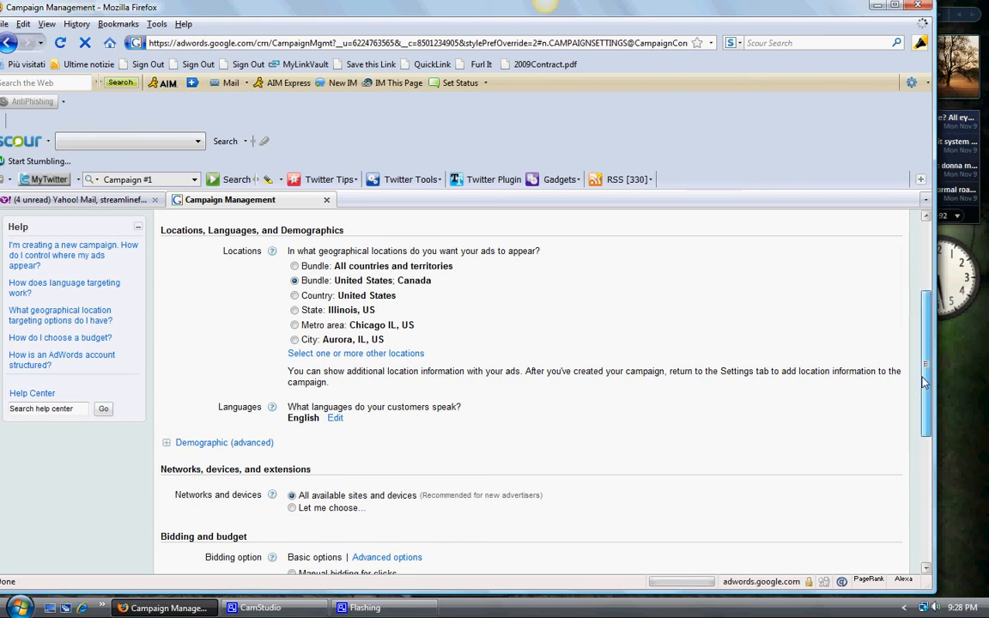
pyautogui.scroll(-3)
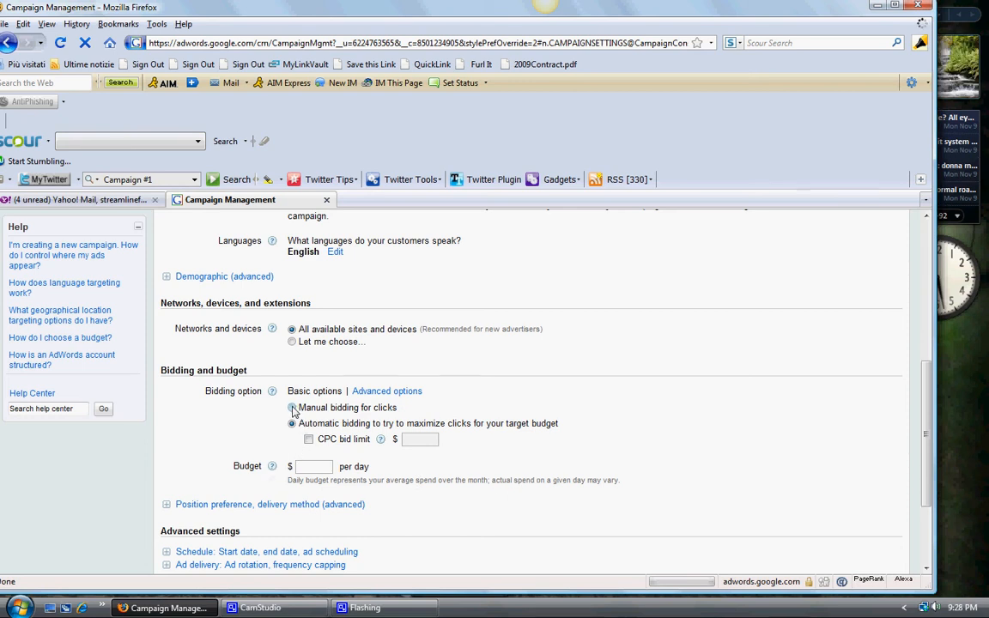
# Step: Choose manual bidding for clicks and enter a $5.00 daily budget
pyautogui.click(292, 423)
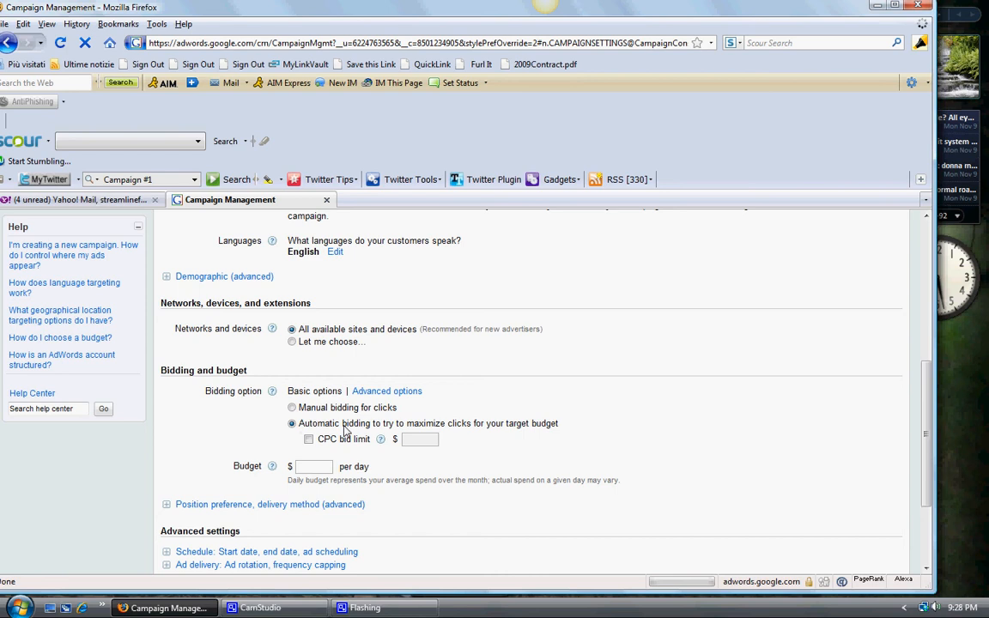
pyautogui.click(292, 407)
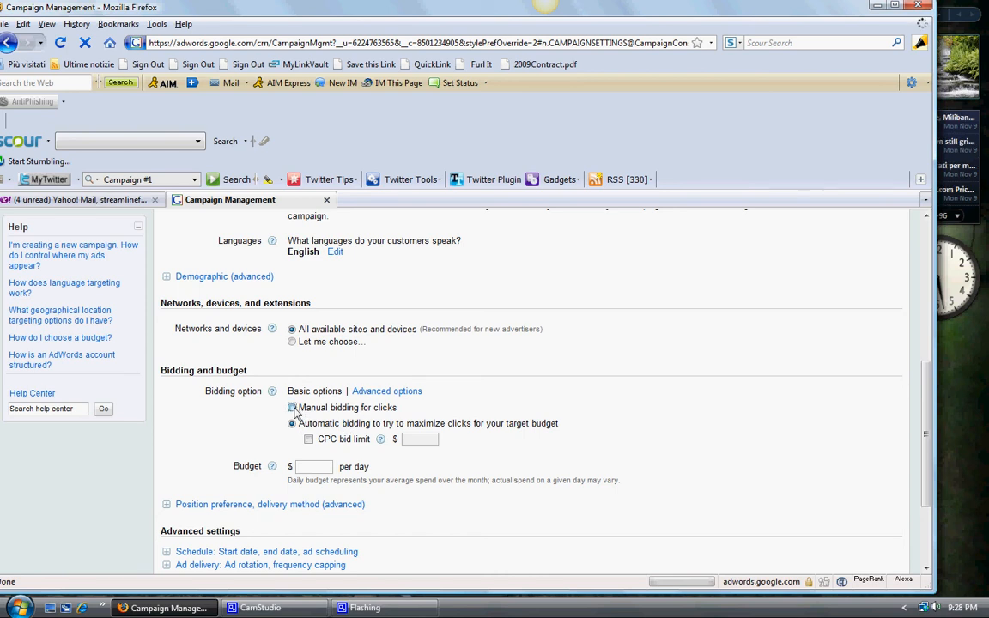
pyautogui.click(292, 407)
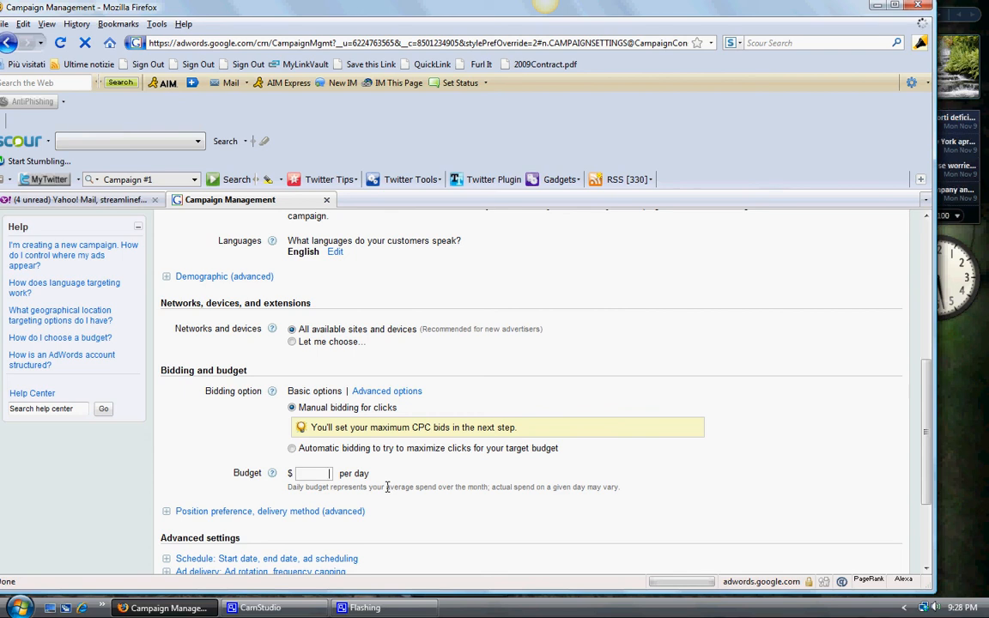
pyautogui.write('5')
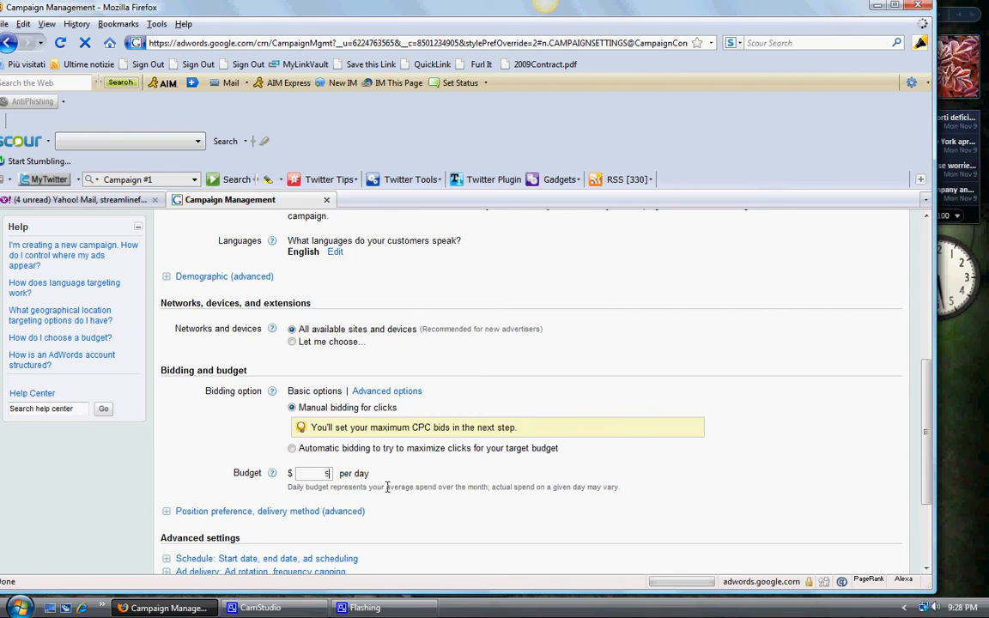
pyautogui.write('.00')
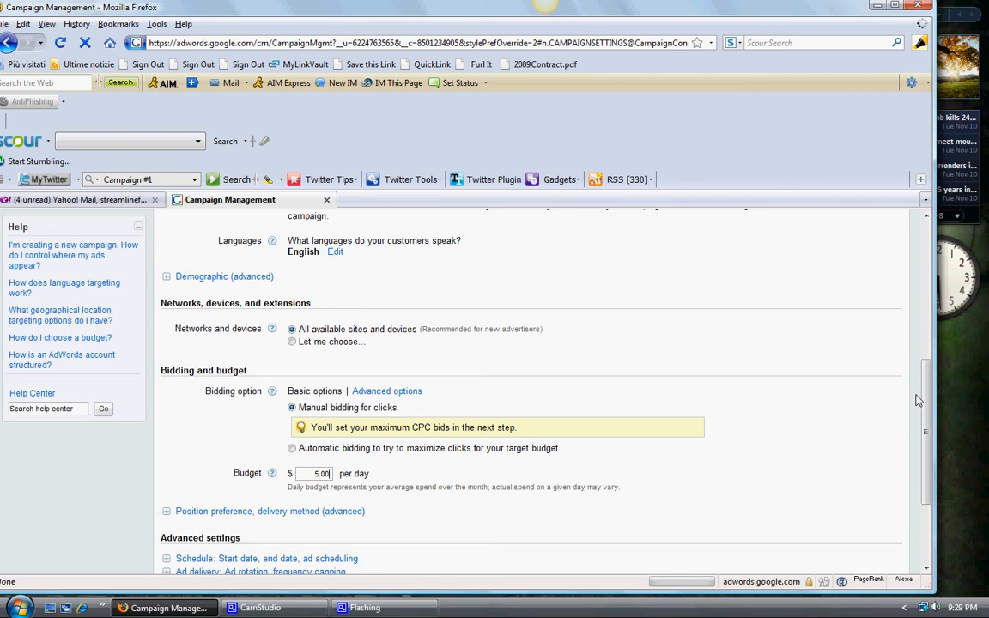
# Step: Save the campaign settings with 'Save and continue' to reach ad and keyword creation
pyautogui.scroll(-3)
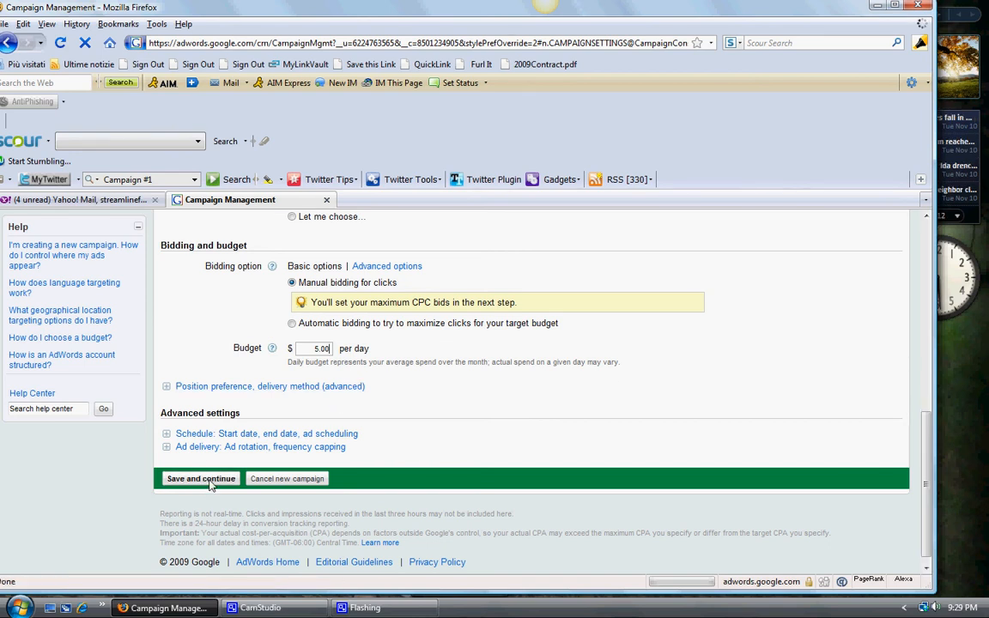
pyautogui.click(200, 478)
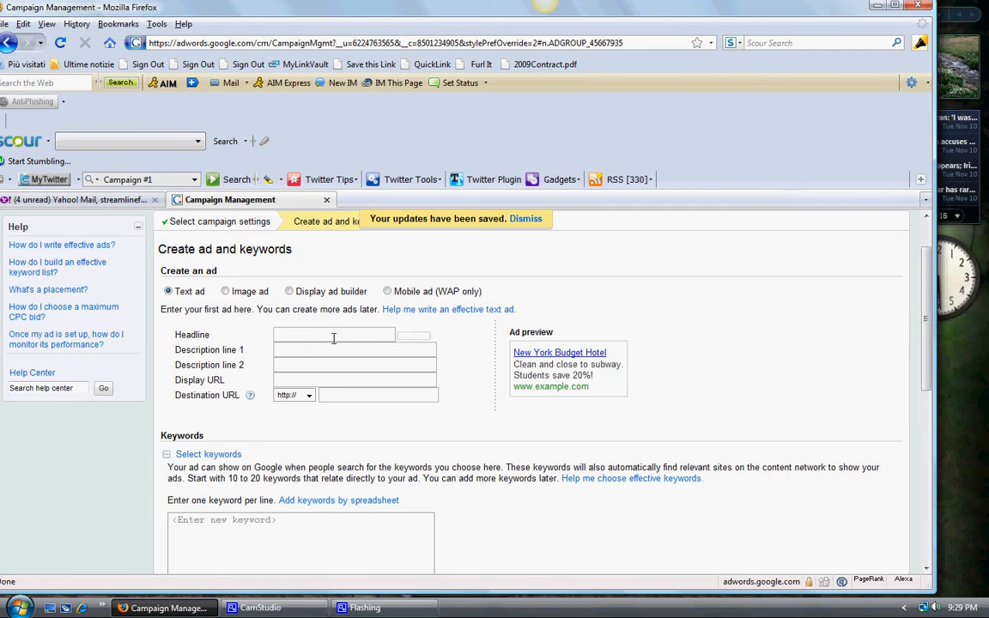
# Step: Enter 'Network Marketing' as the text ad's headline
pyautogui.click(334, 335)
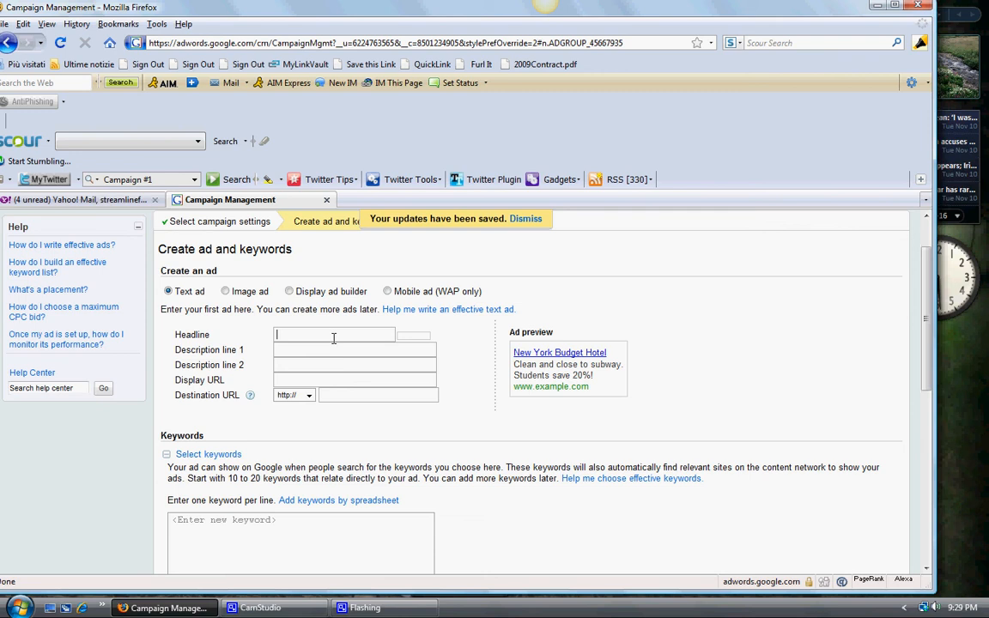
pyautogui.click(525, 218)
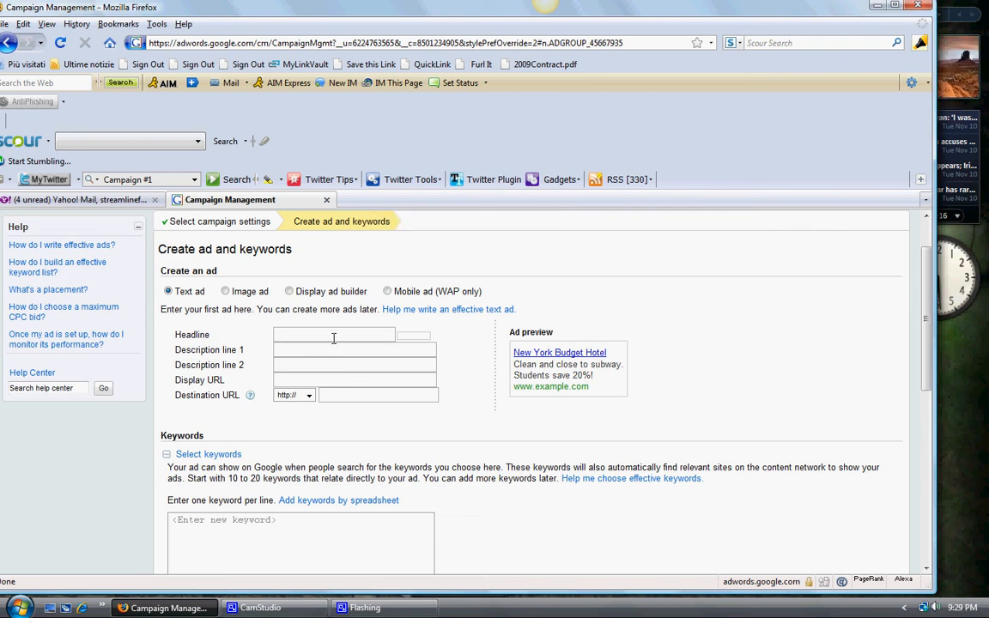
pyautogui.click(333, 334)
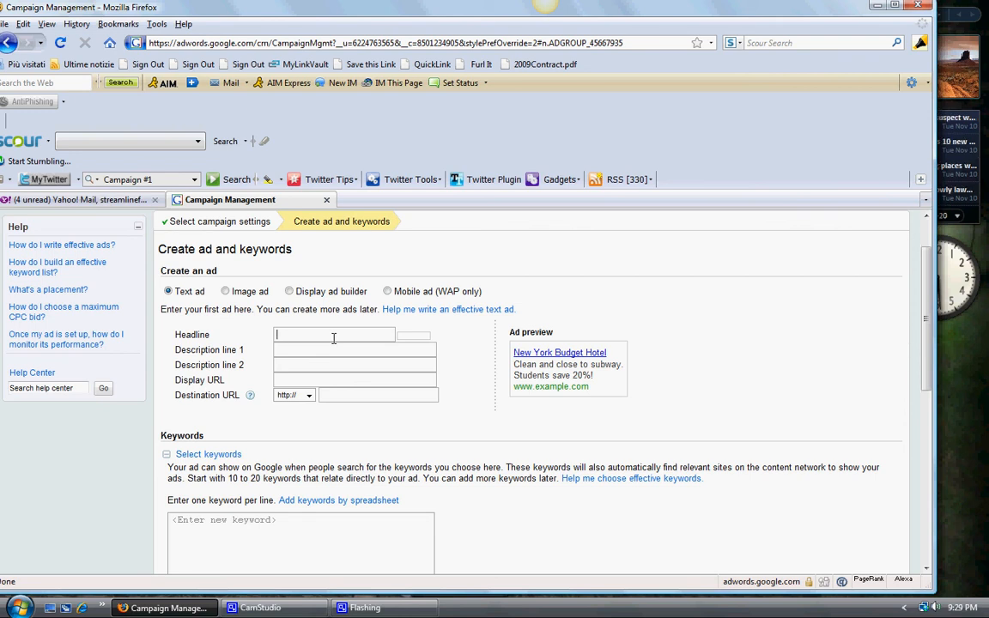
pyautogui.write('New!')
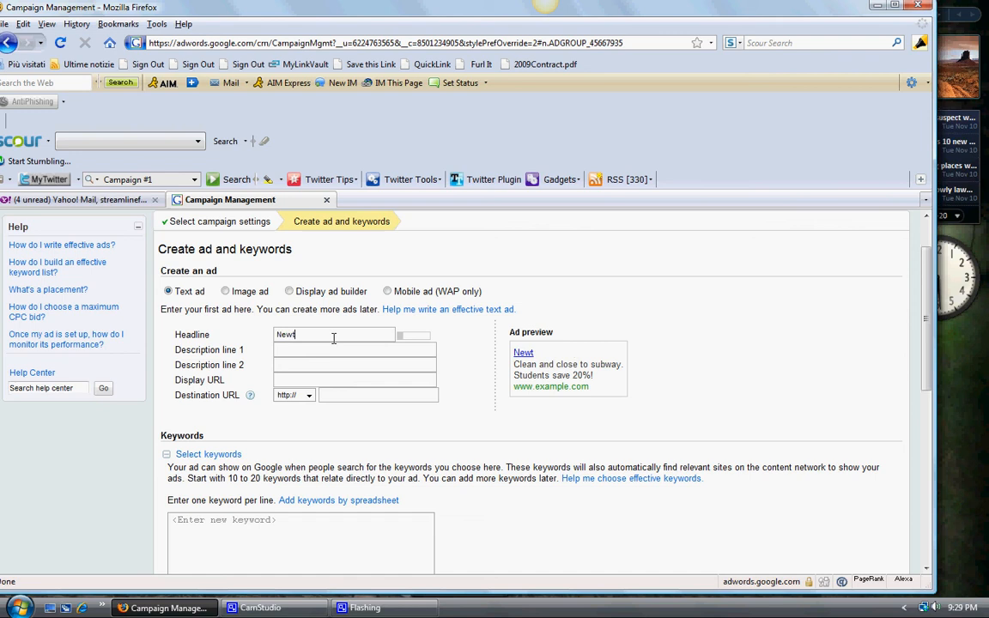
pyautogui.write('Network Marketing')
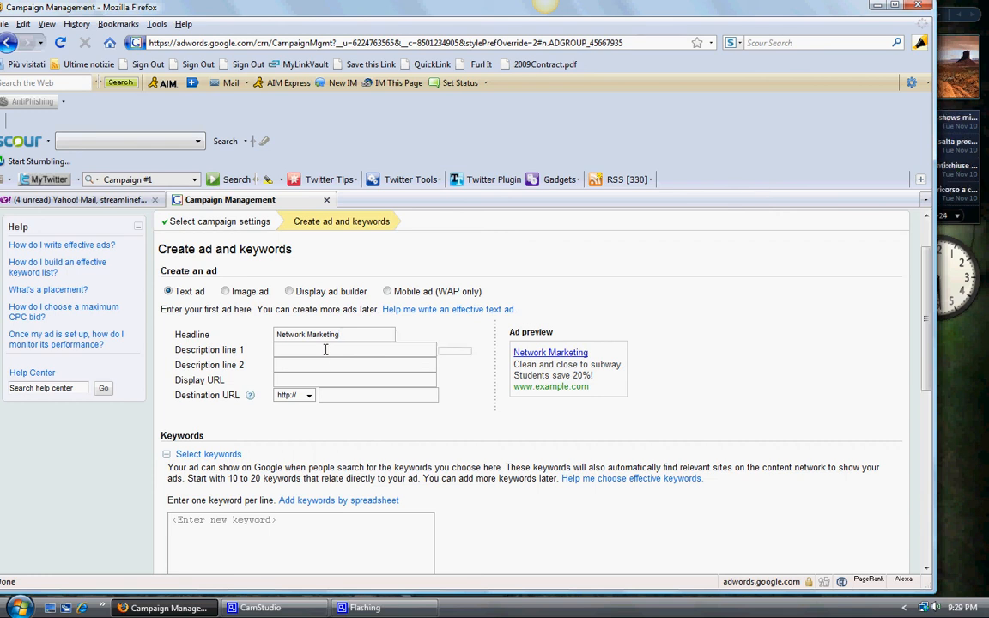
# Step: Write description line 1: 'Are You Struggling in Your Network'
pyautogui.click(354, 350)
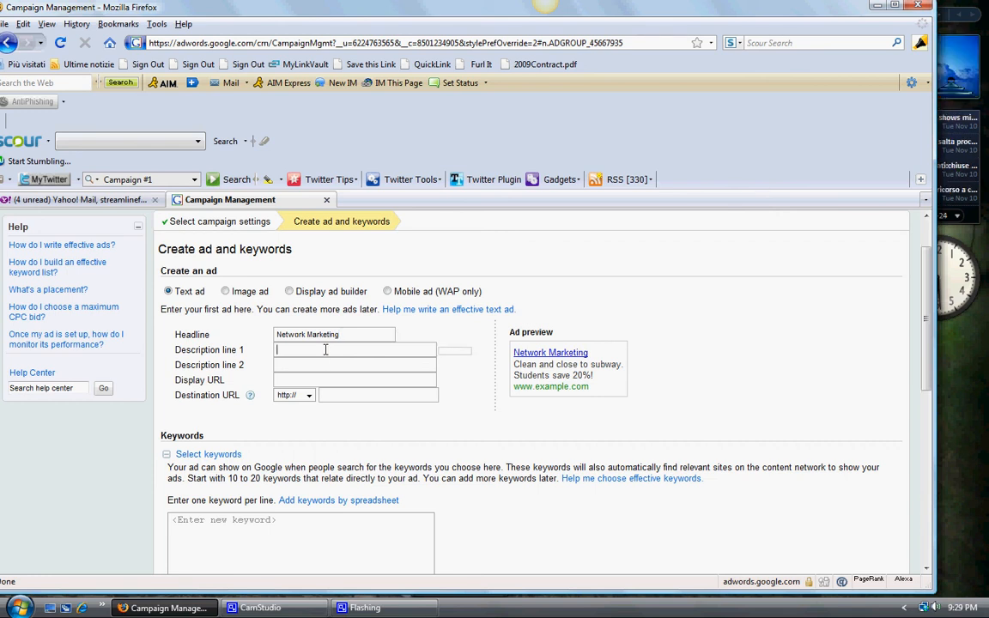
pyautogui.write('A')
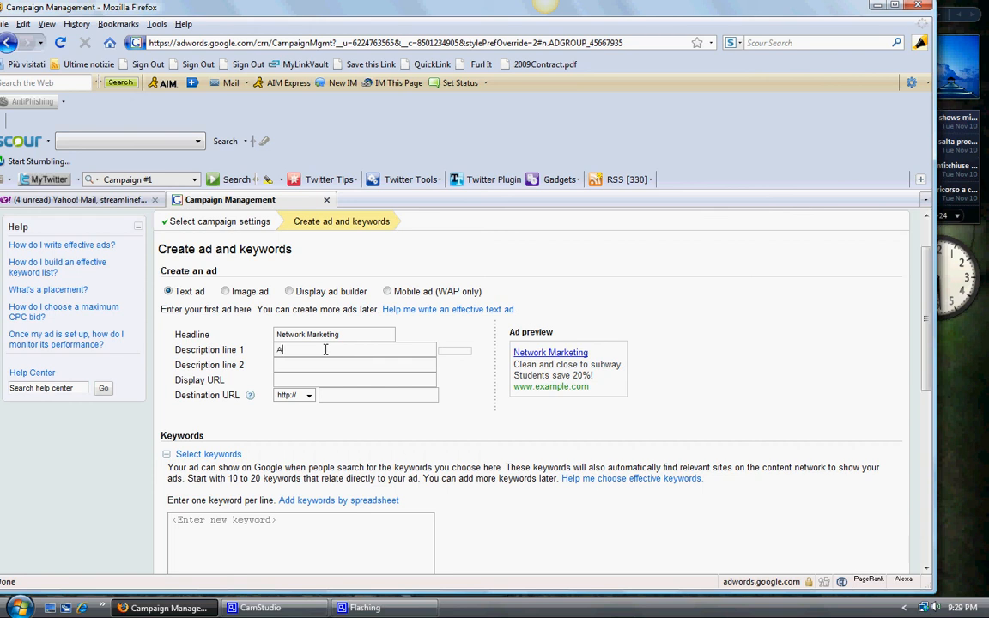
pyautogui.write('re you S')
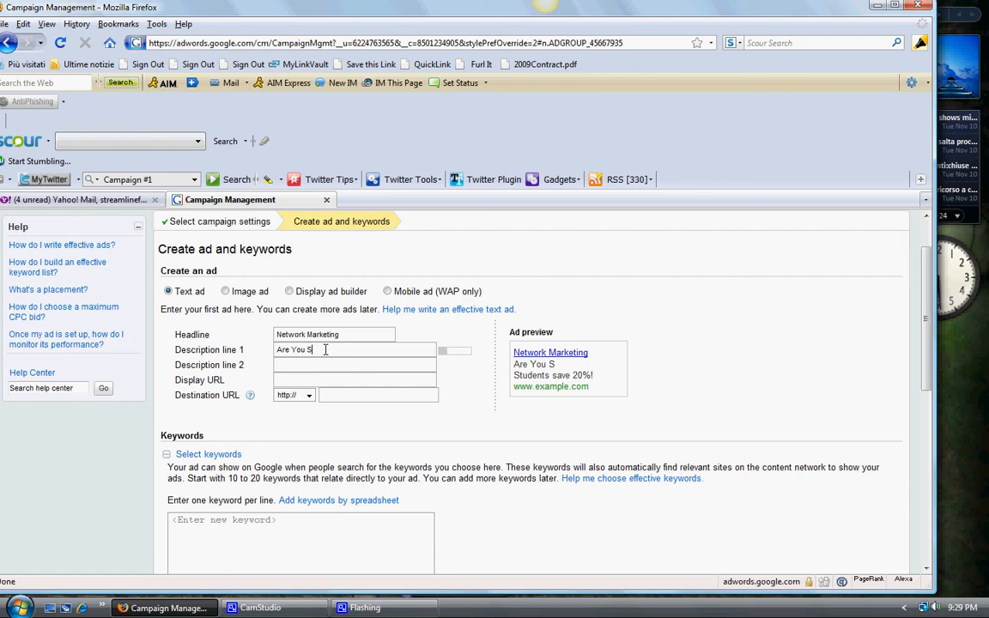
pyautogui.write('truggling')
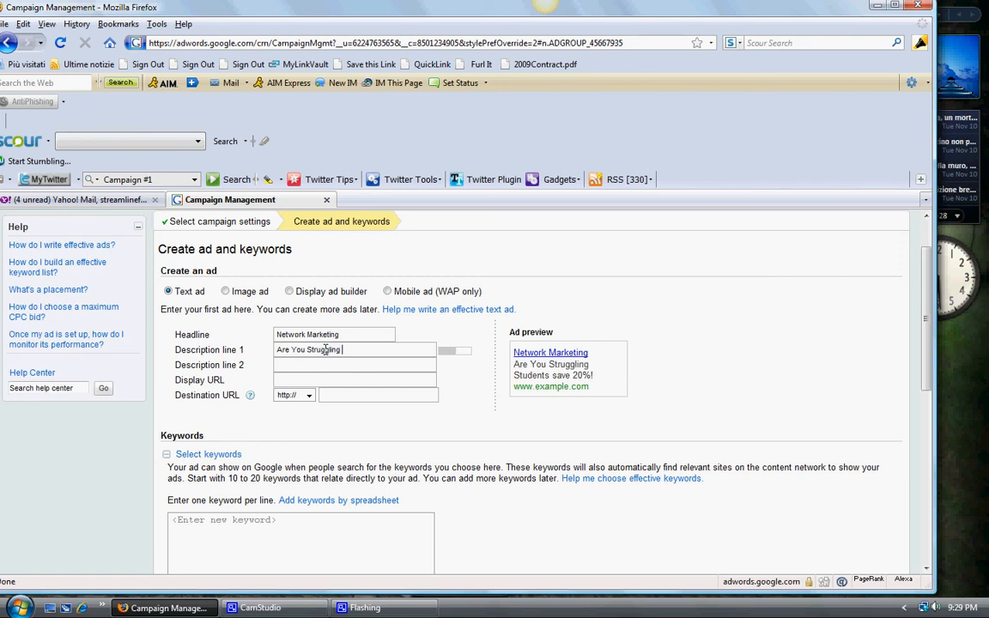
pyautogui.write('in Your')
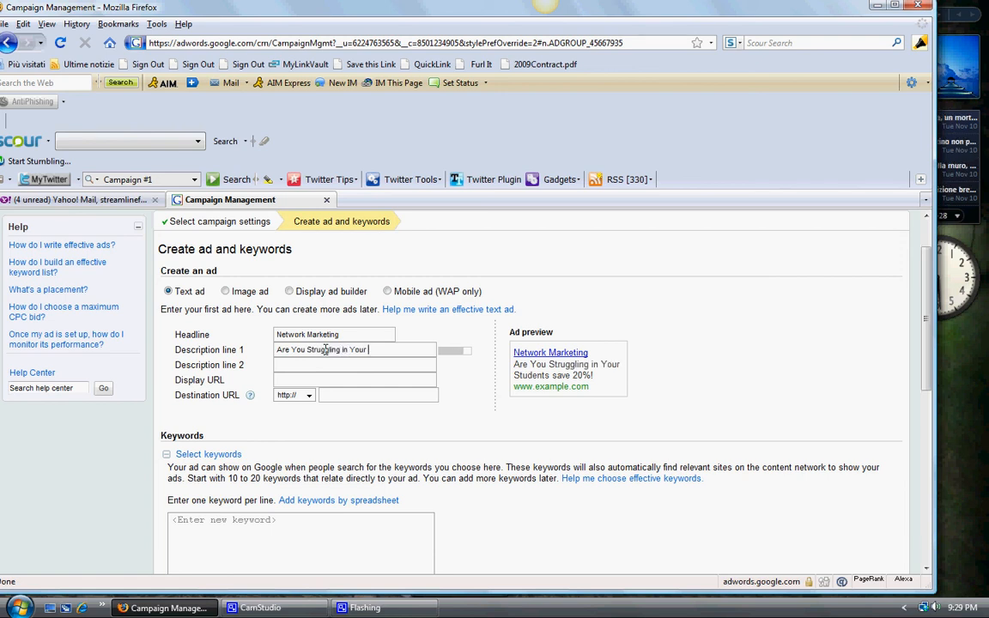
pyautogui.write('Network')
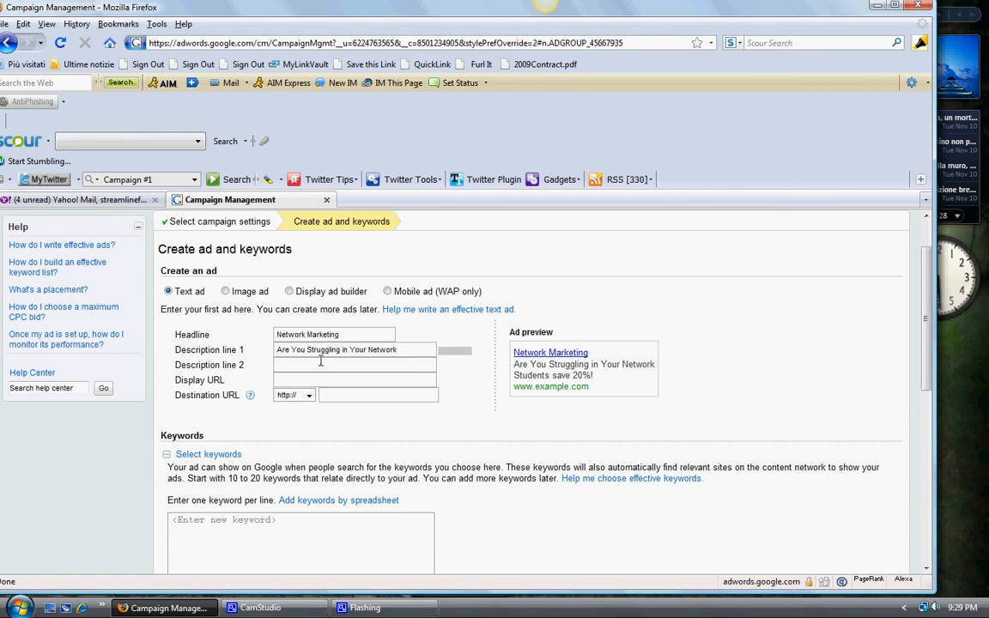
# Step: Write description line 2: 'Marketing Business? Get Help Today!'
pyautogui.write('Market')
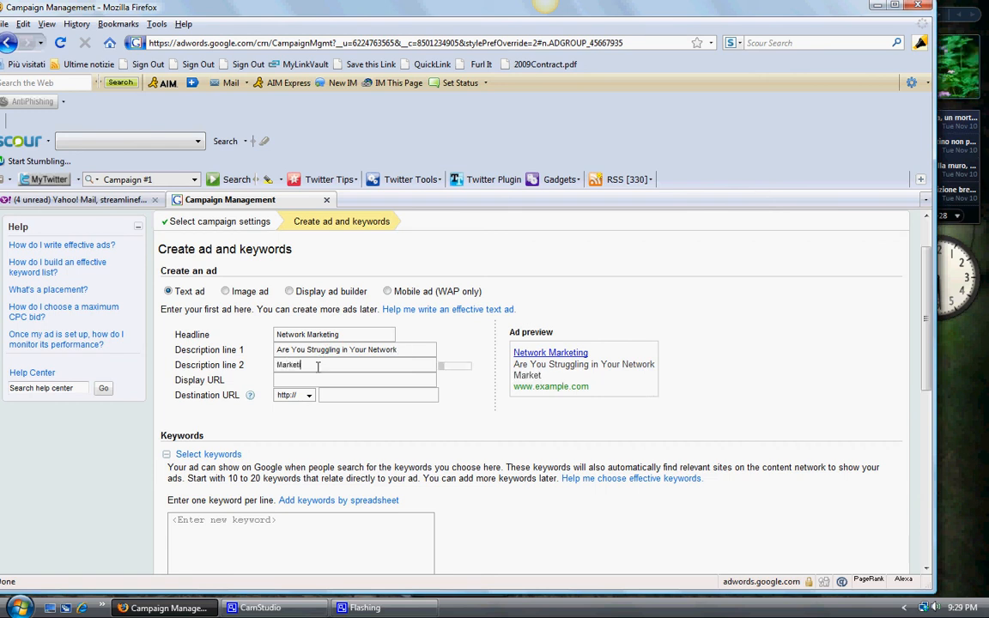
pyautogui.write('ing')
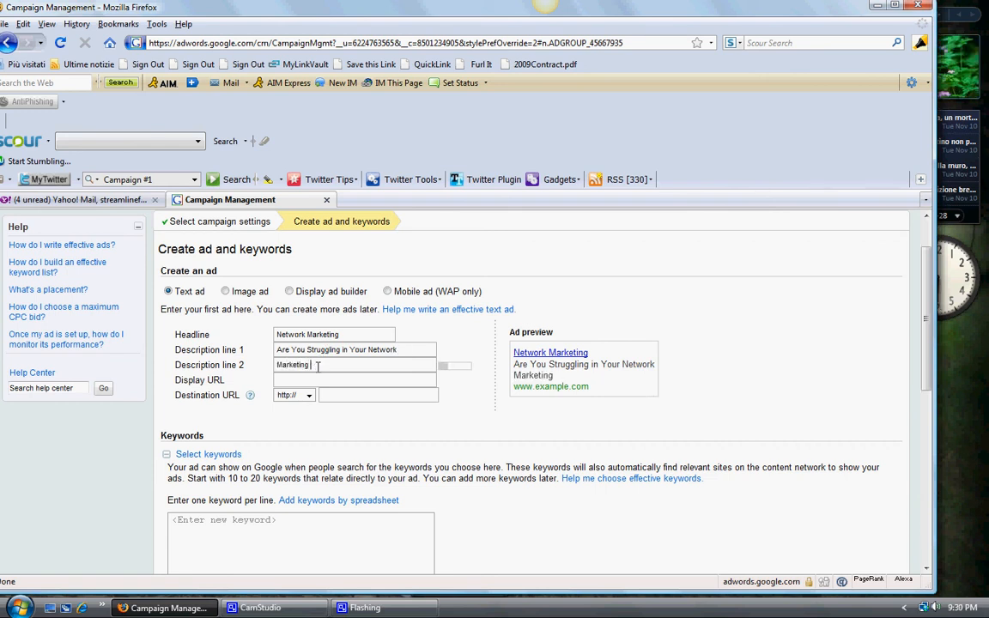
pyautogui.write('Business? G')
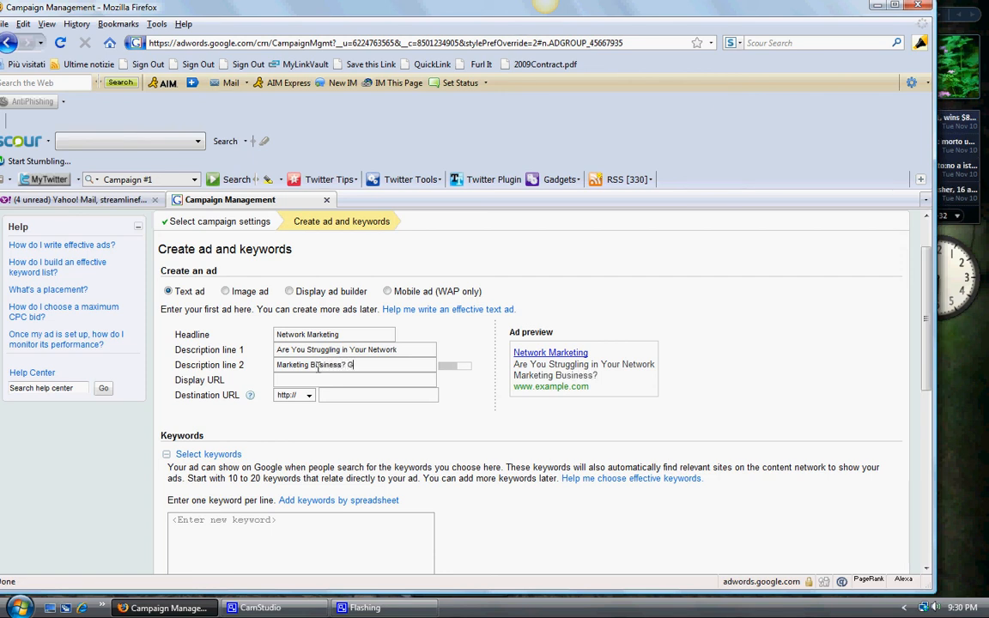
pyautogui.write('et Help')
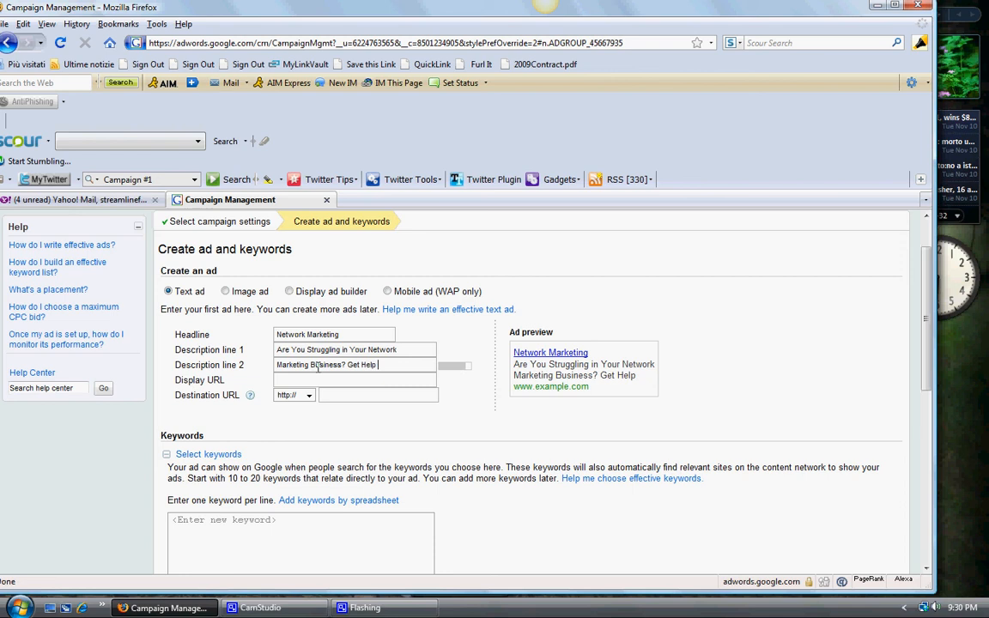
pyautogui.write('Today!')
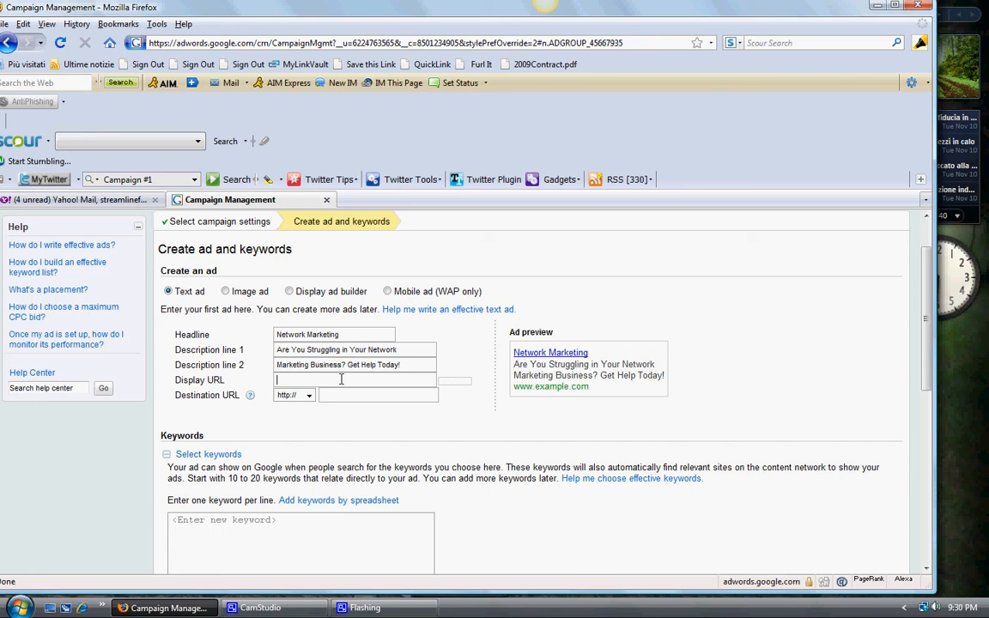
pyautogui.write('www')
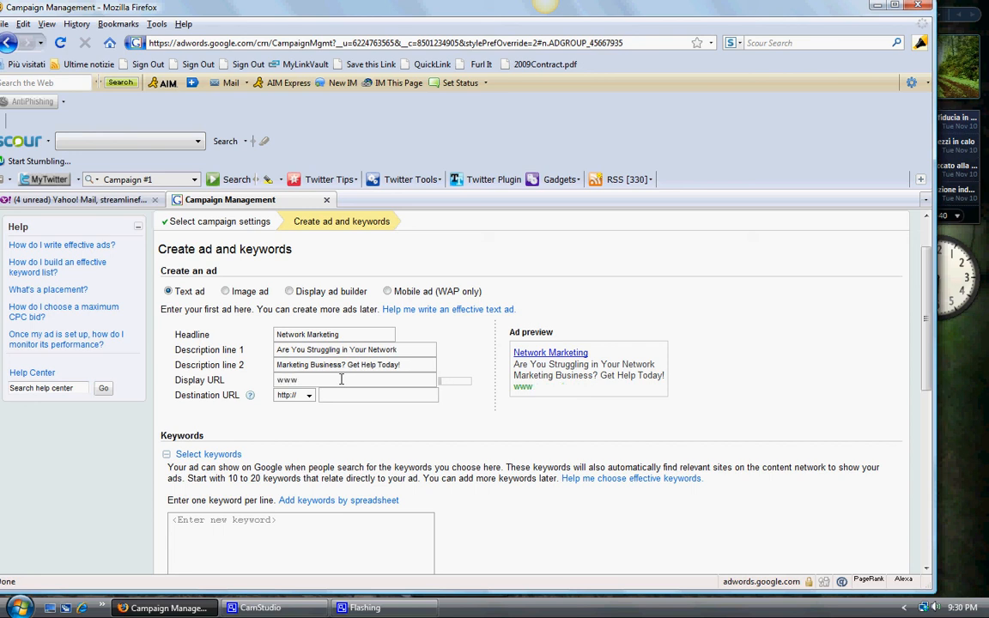
pyautogui.write('.MLM-Advantage.com')
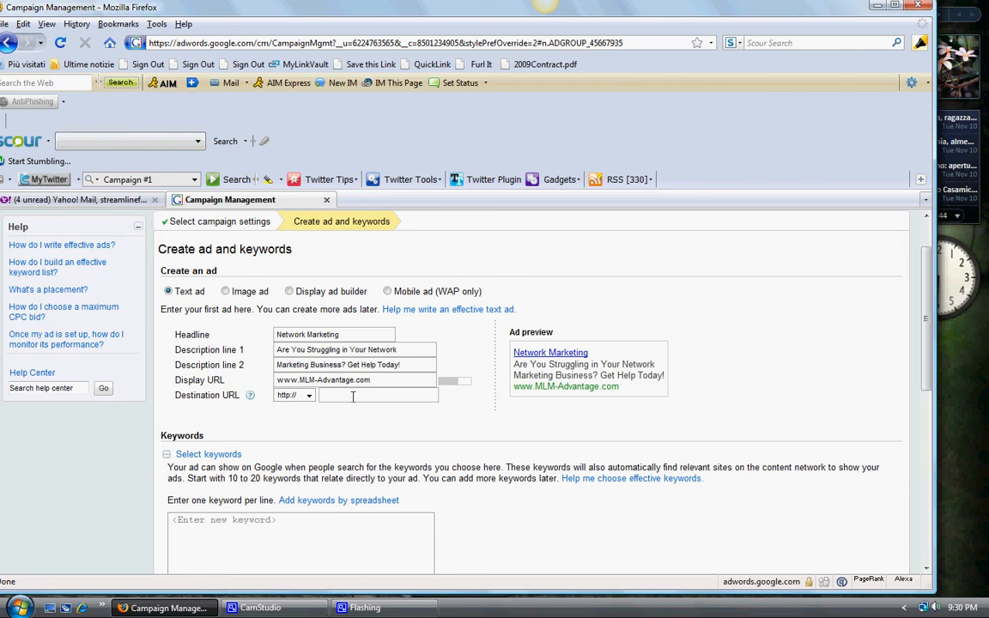
pyautogui.write('www.MLM-Advantage.com')
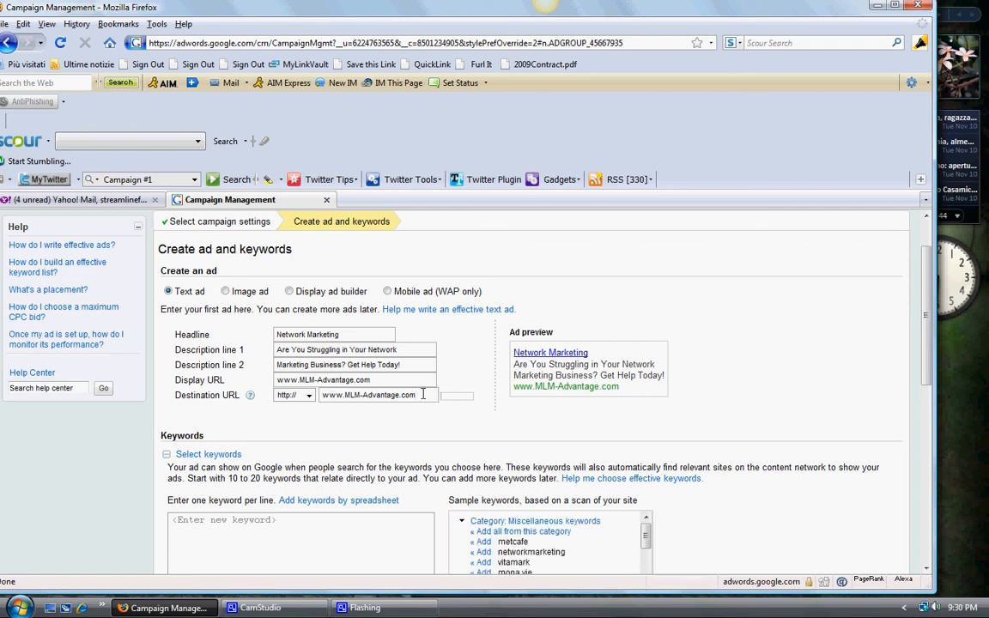
pyautogui.moveTo(140, 529)
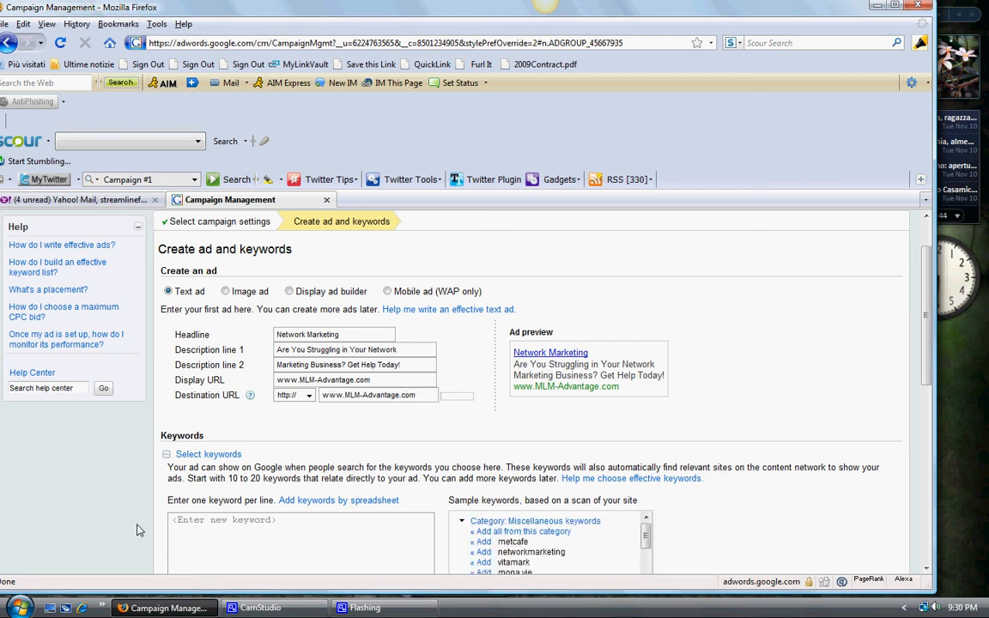
# Step: Overwrite the destination URL with the network-marketing-support blogspot address
pyautogui.tripleClick(378, 395)
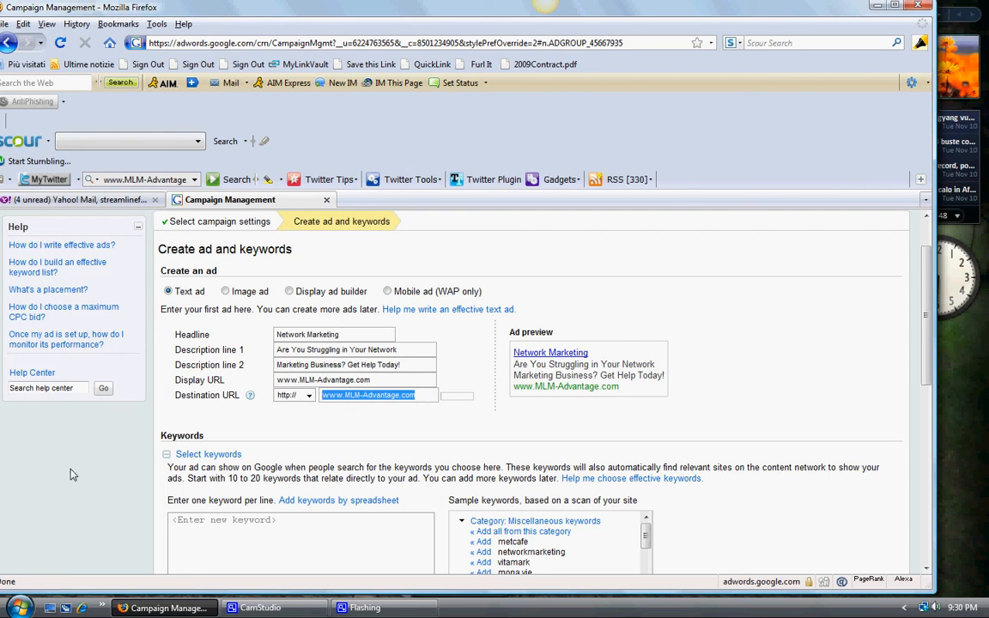
pyautogui.click(12, 608)
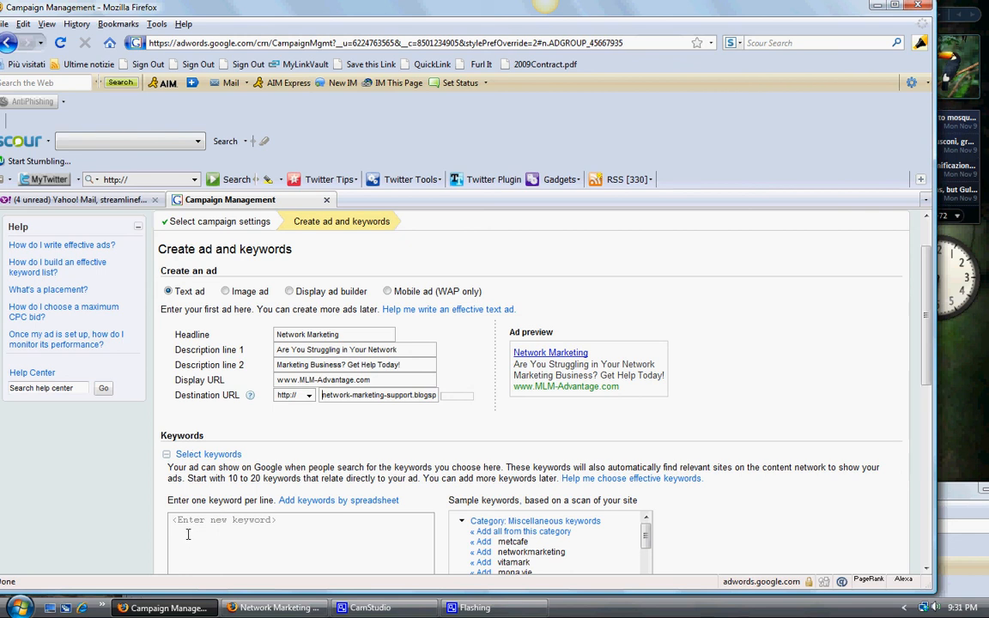
pyautogui.moveTo(442, 454)
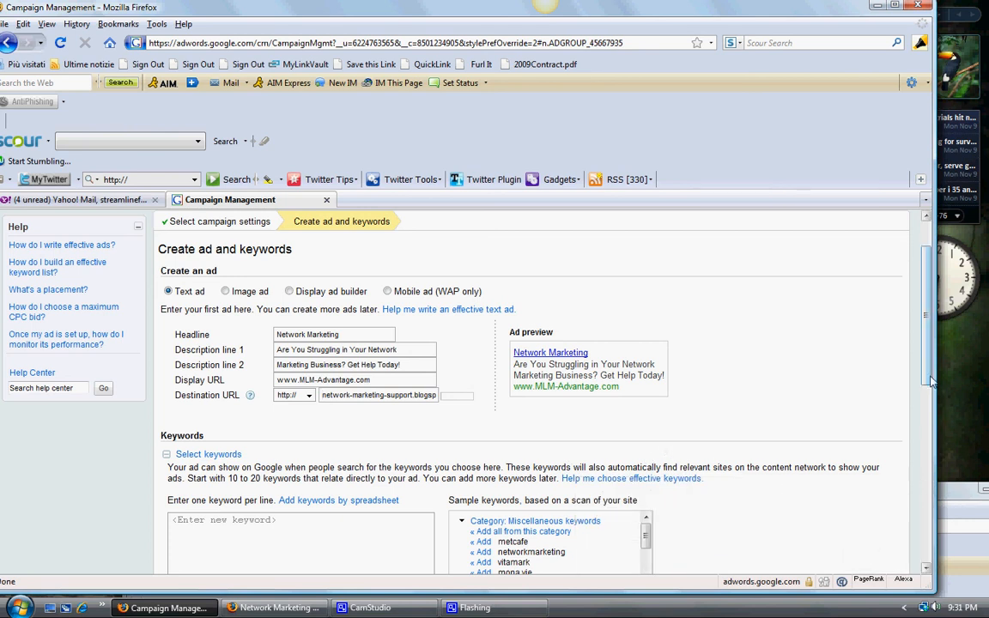
pyautogui.scroll(3)
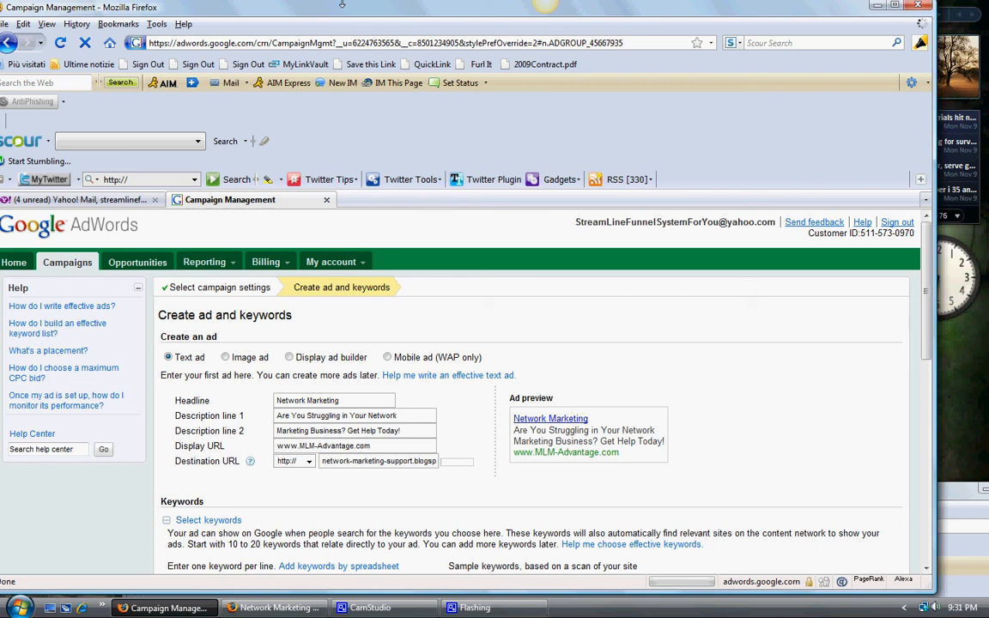